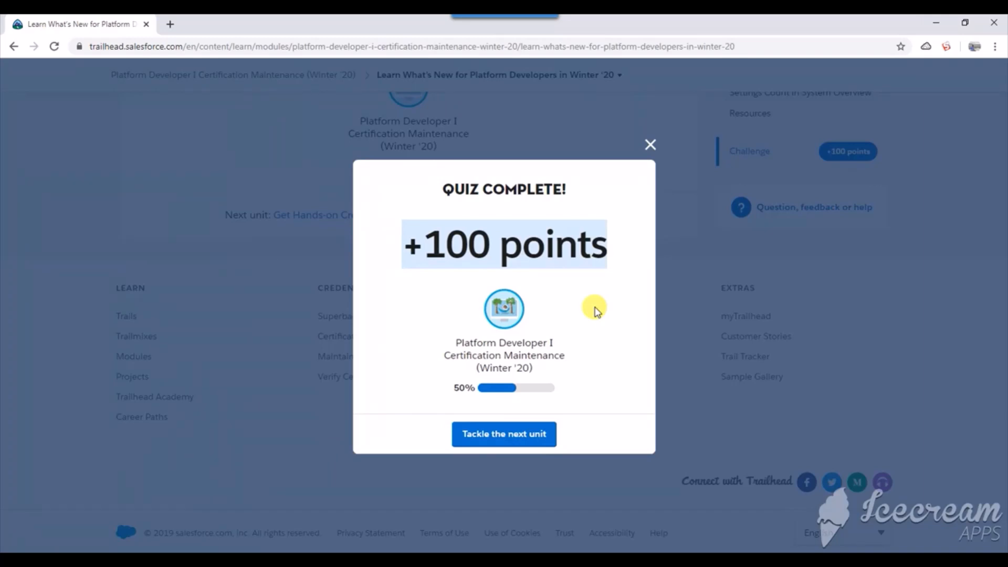
Step: Dismiss the Quiz Complete popup to return to the Winter '20 developers unit
left_click(649, 144)
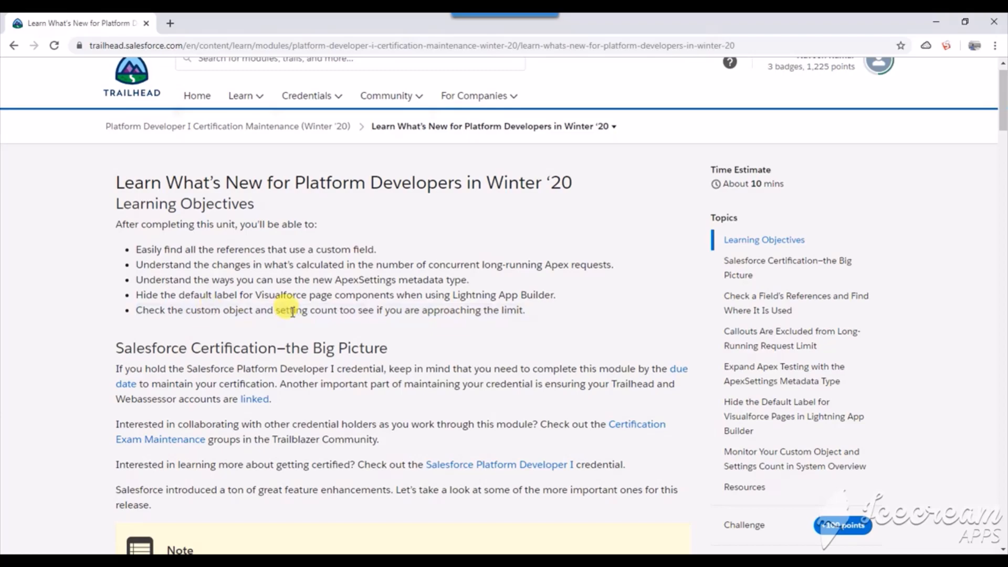
mouse_move(308, 321)
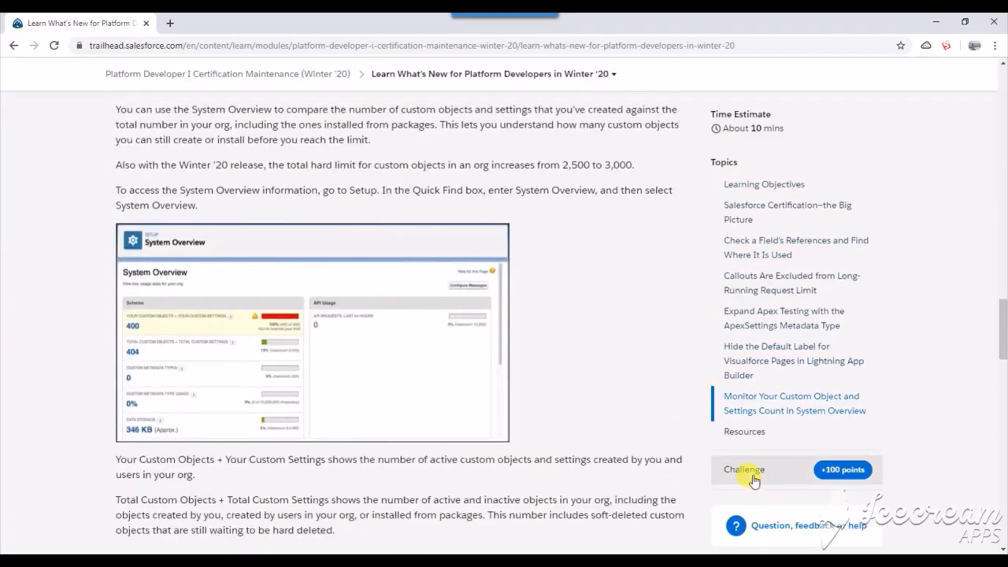
Step: Jump via Challenge to the 'Hide the Default Label for Visualforce Pages' section and highlight the Show Label text
left_click(744, 470)
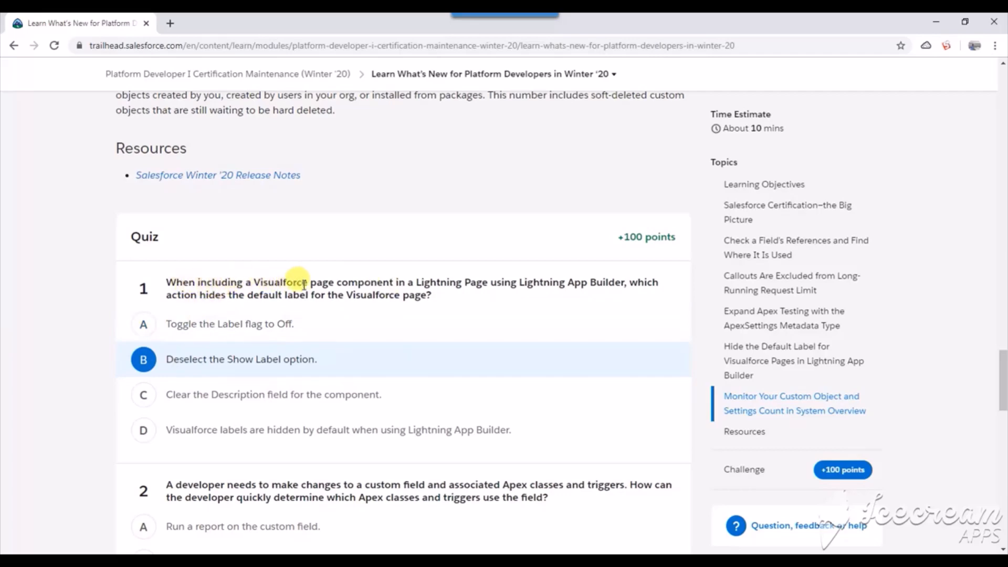
mouse_move(514, 282)
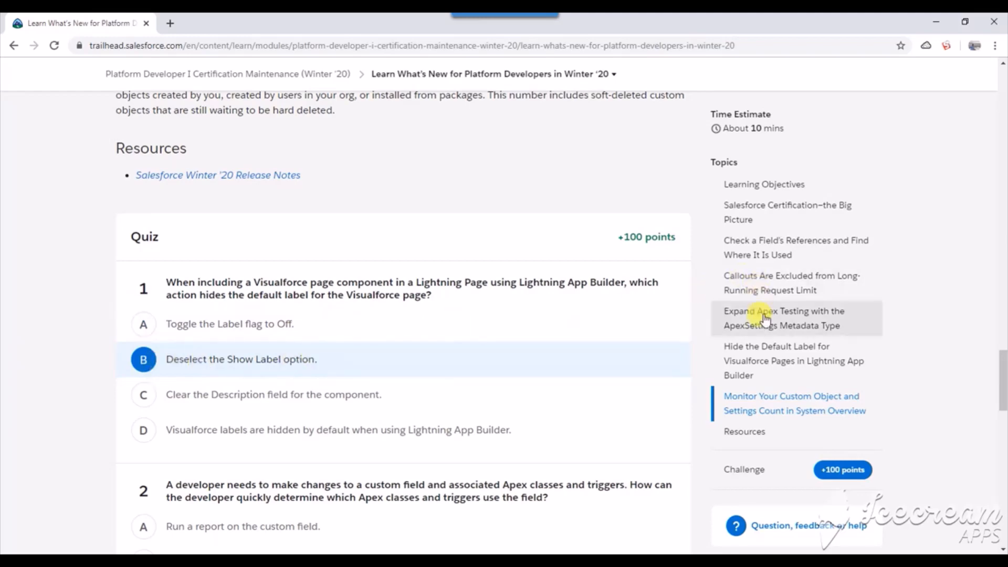
mouse_move(755, 360)
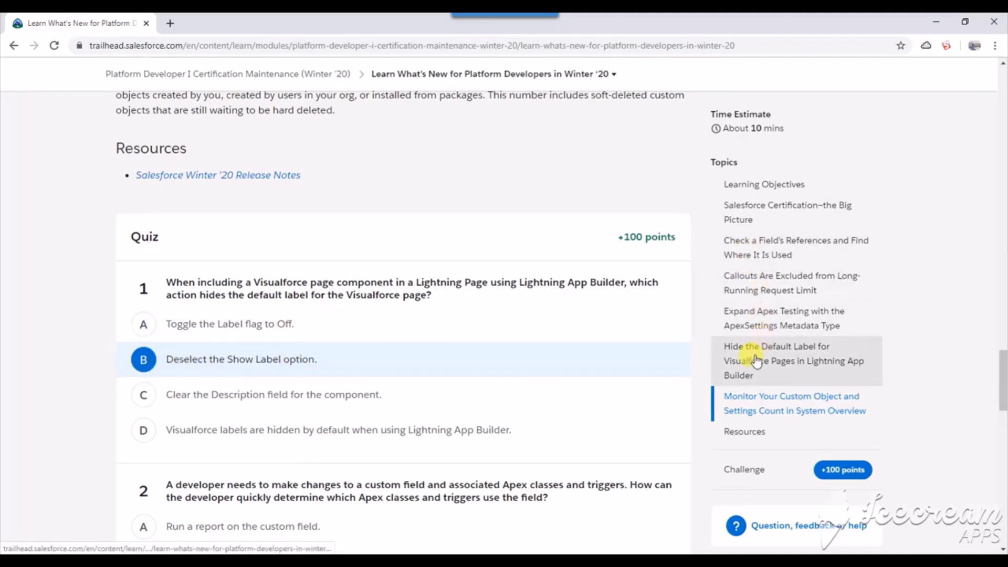
left_click(794, 360)
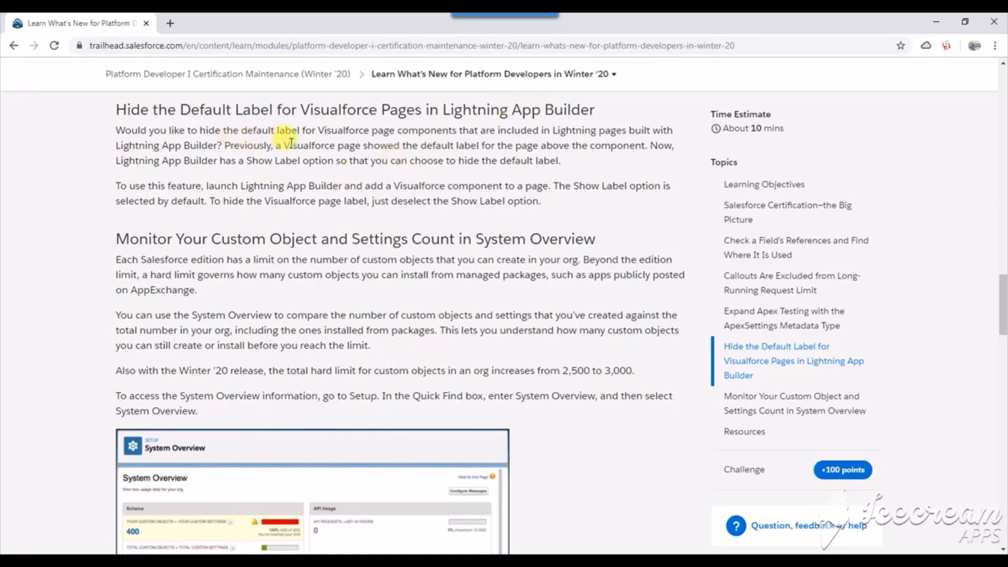
left_click_drag(278, 145, 434, 145)
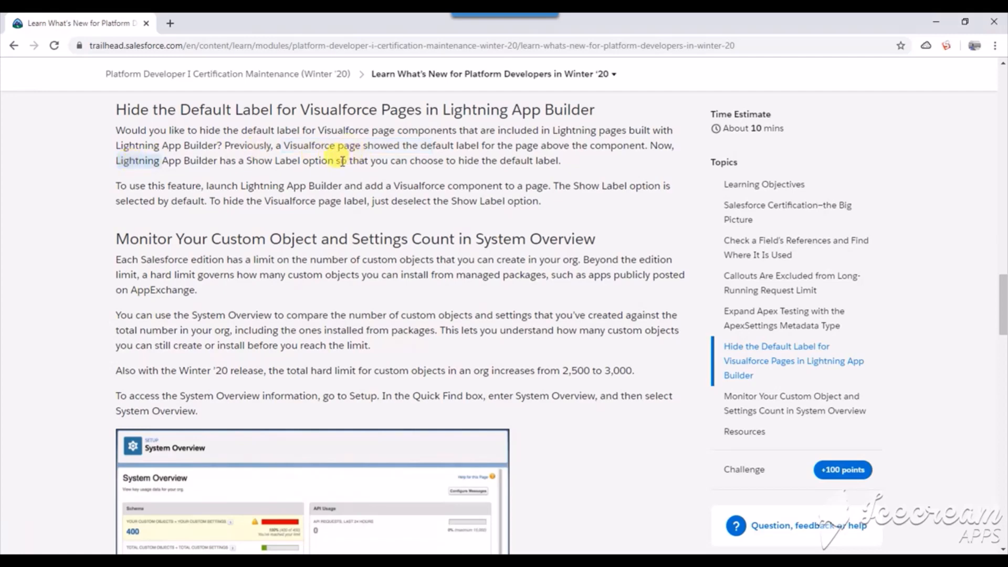
left_click_drag(340, 159, 560, 159)
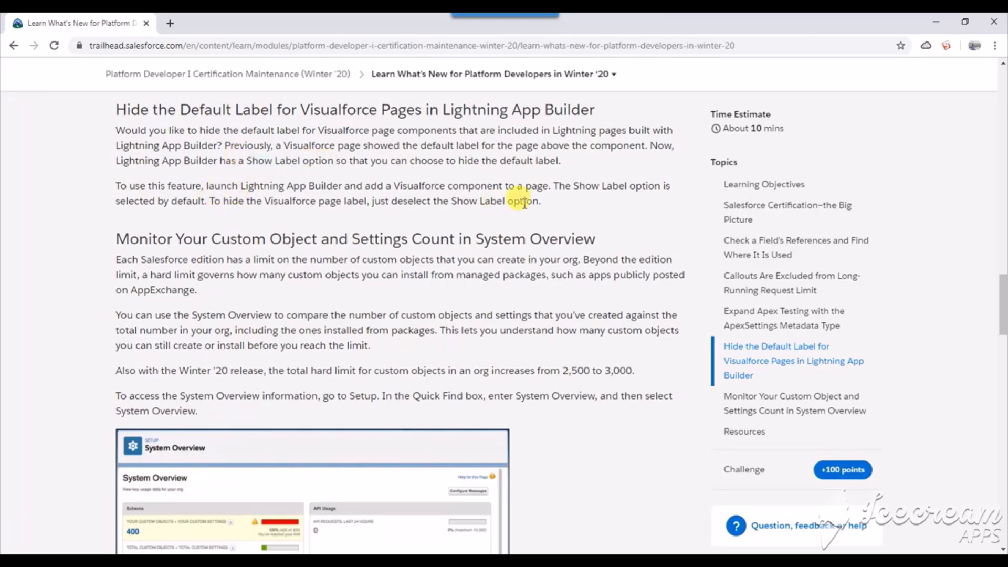
mouse_move(190, 201)
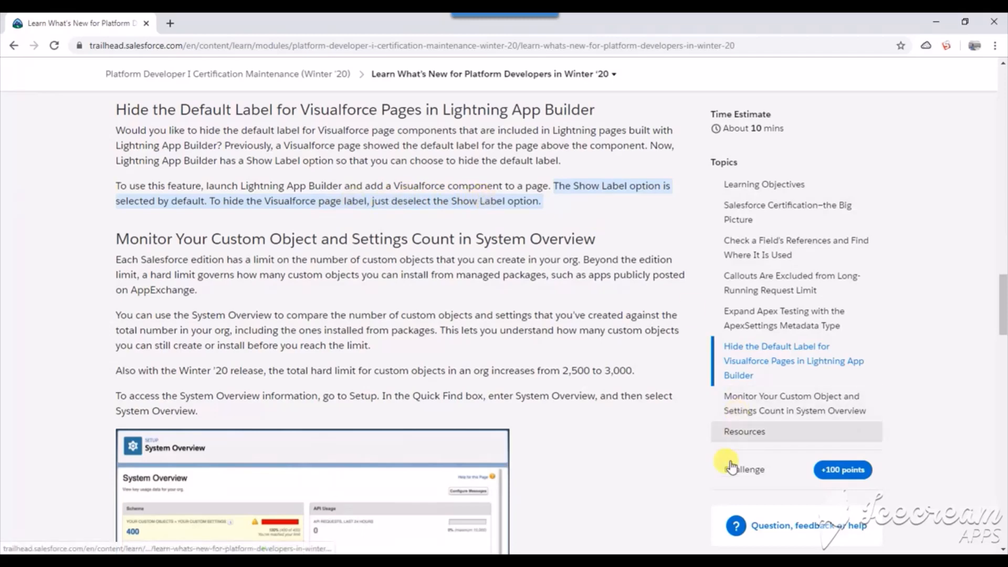
Step: Return to the quiz and highlight the text of question 2
left_click(743, 470)
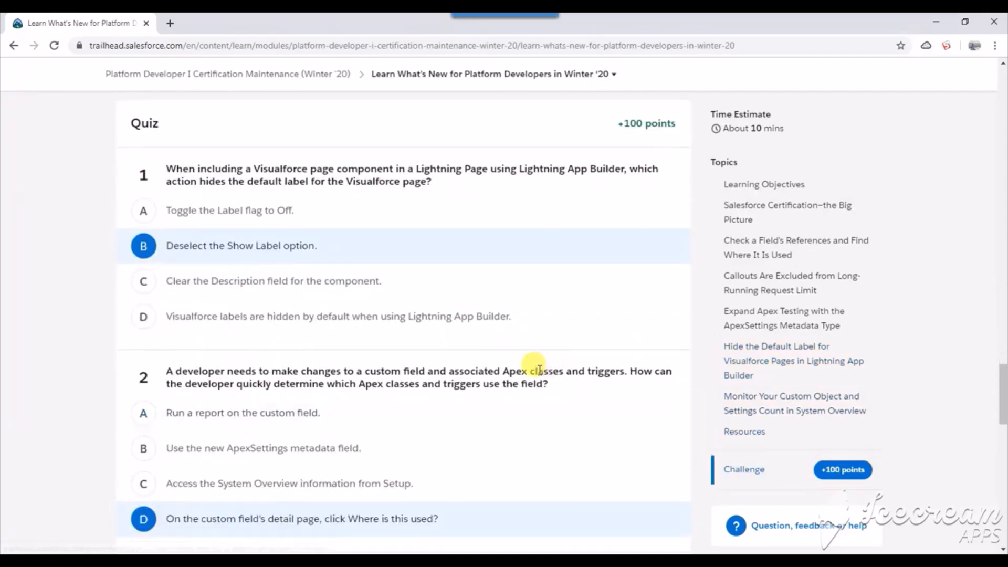
scroll("down", 3)
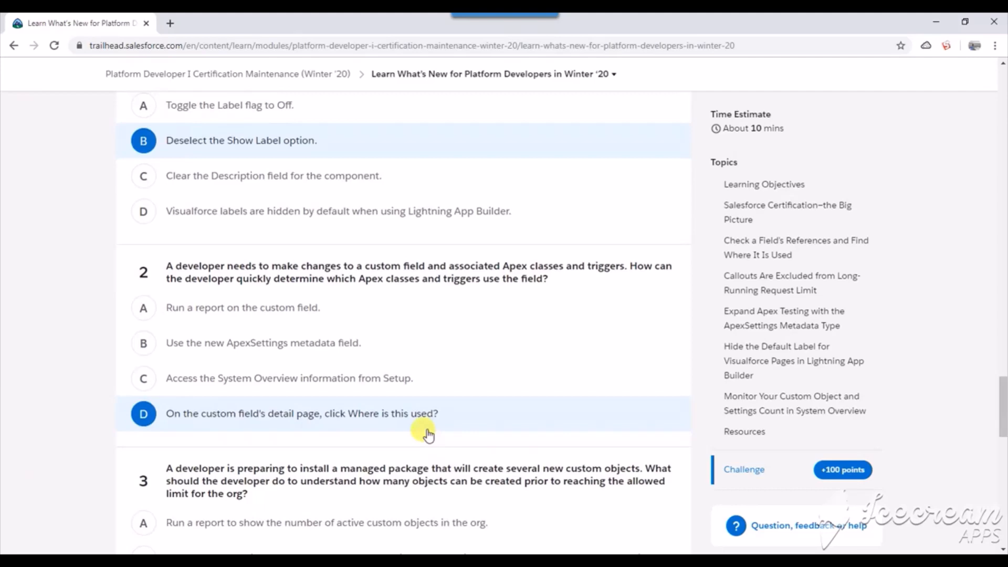
mouse_move(236, 266)
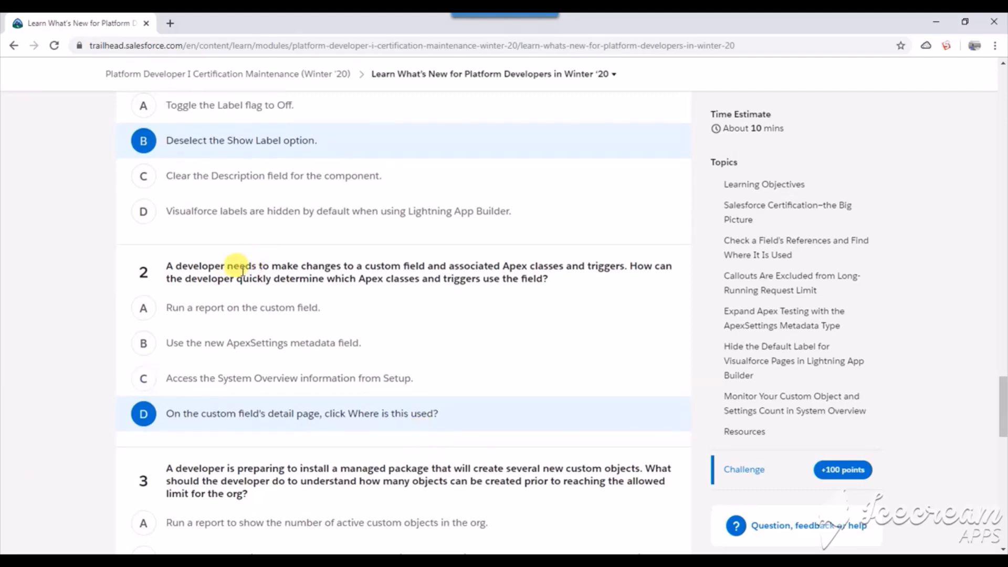
left_click_drag(237, 266, 459, 270)
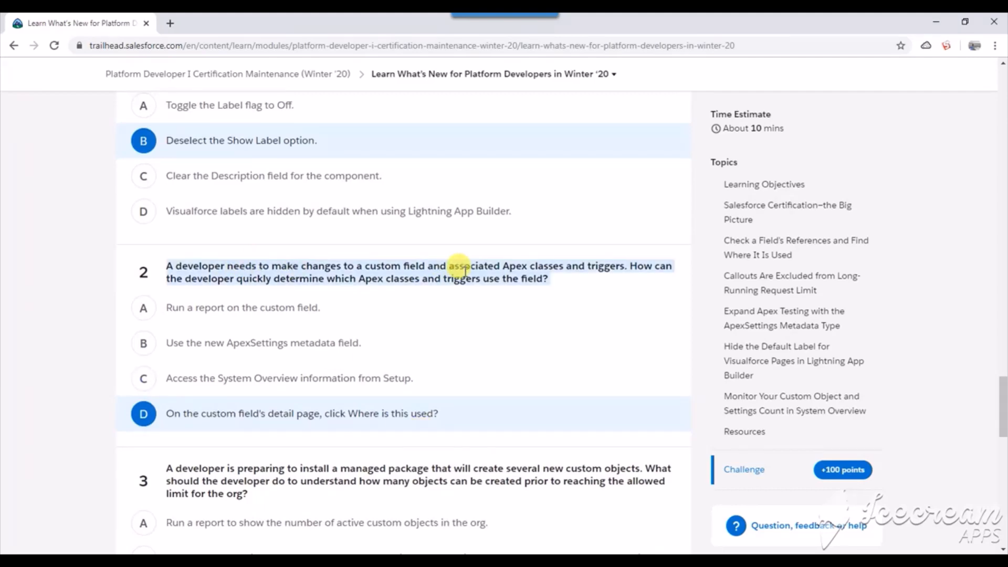
mouse_move(578, 263)
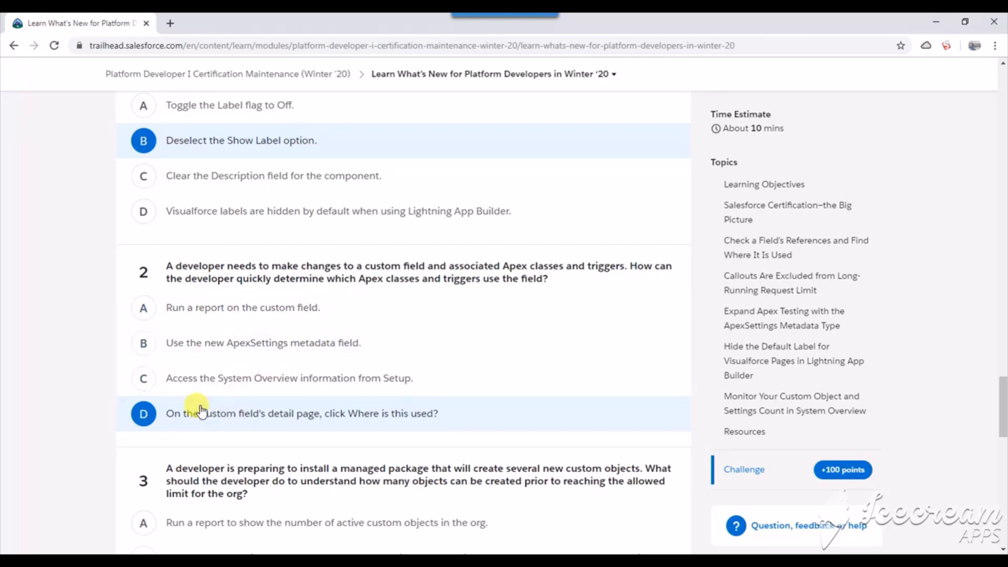
mouse_move(230, 428)
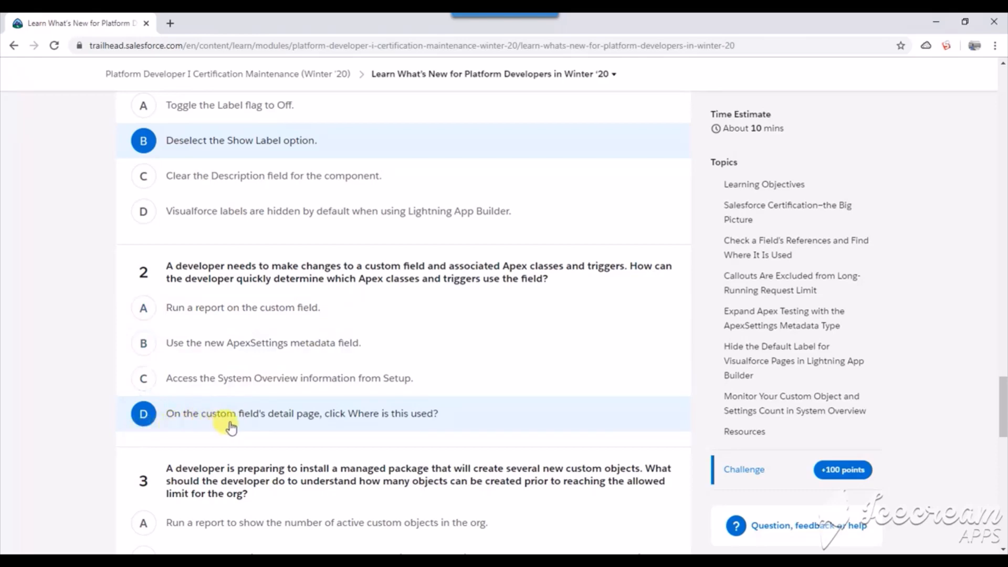
mouse_move(368, 427)
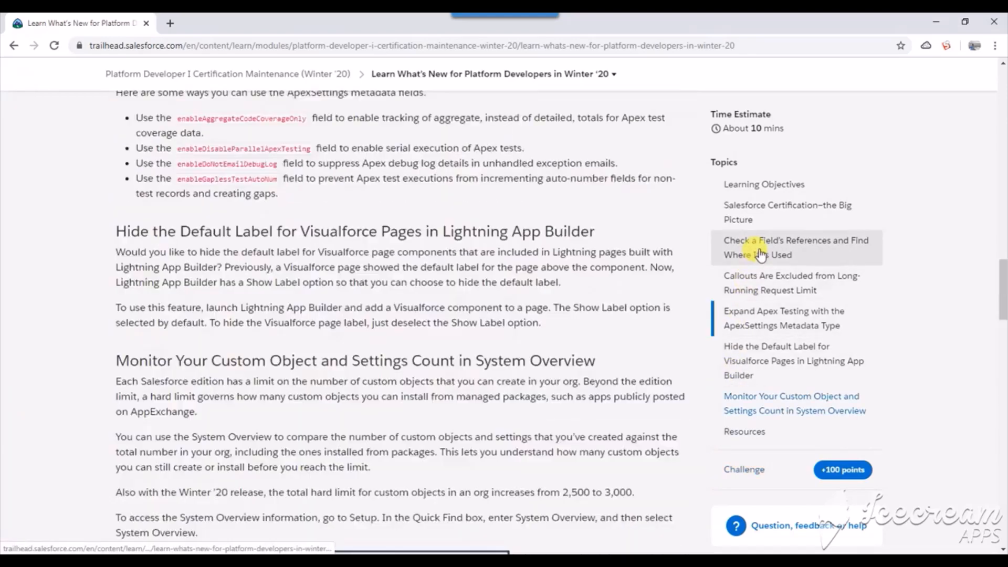
Step: Jump to 'Check a Field's References' and highlight the list of reference contexts
left_click(796, 248)
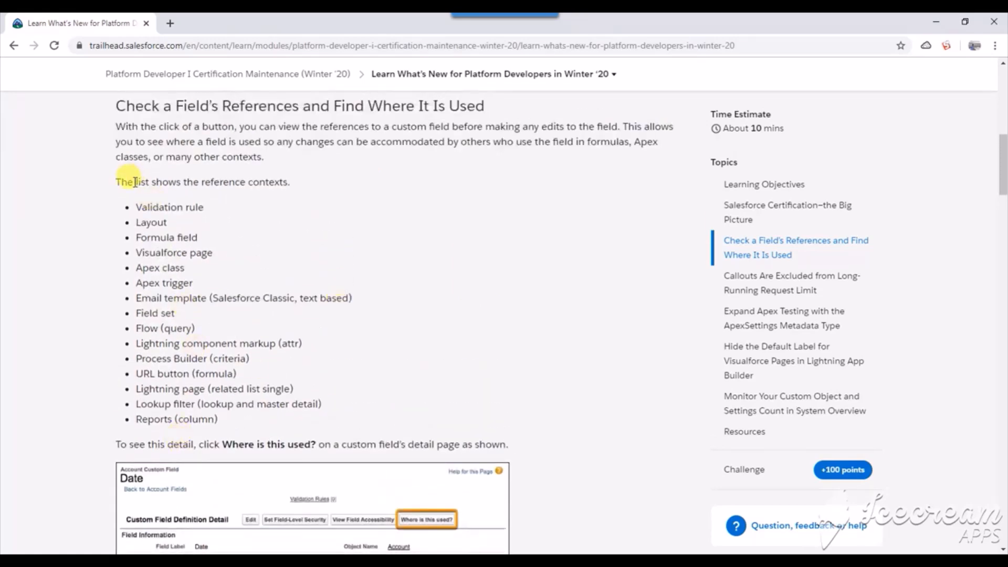
left_click_drag(115, 181, 290, 182)
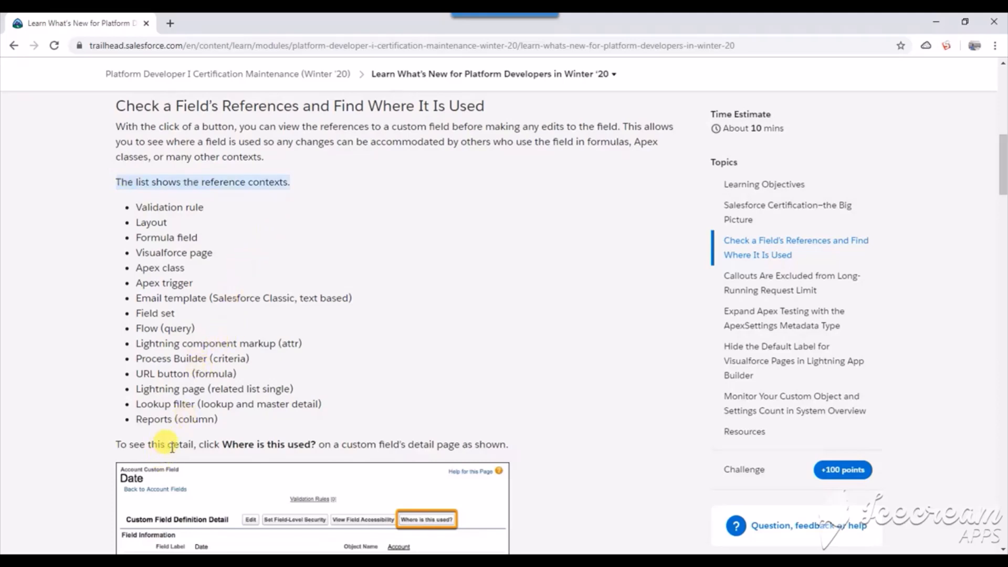
scroll("down", 3)
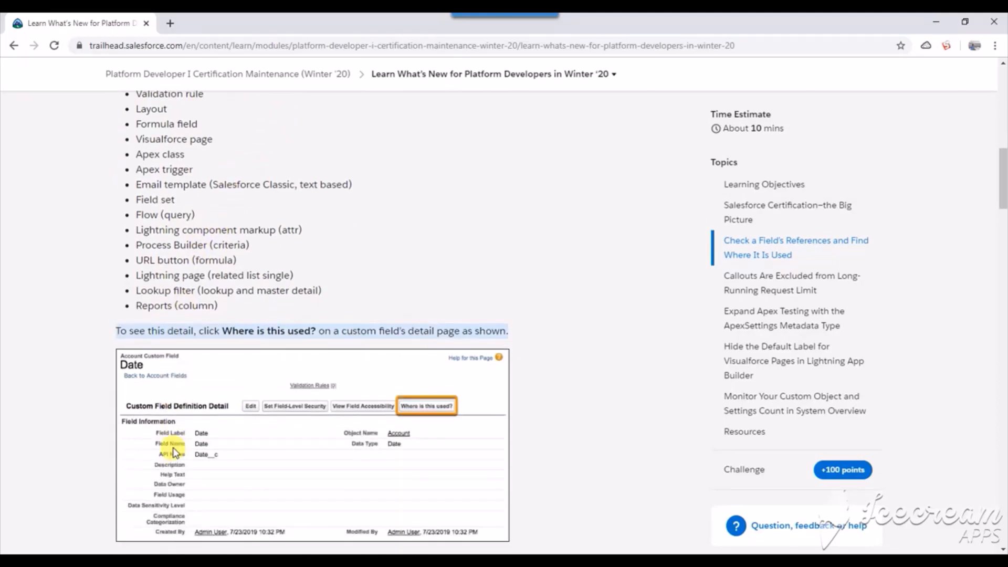
scroll("down", 3)
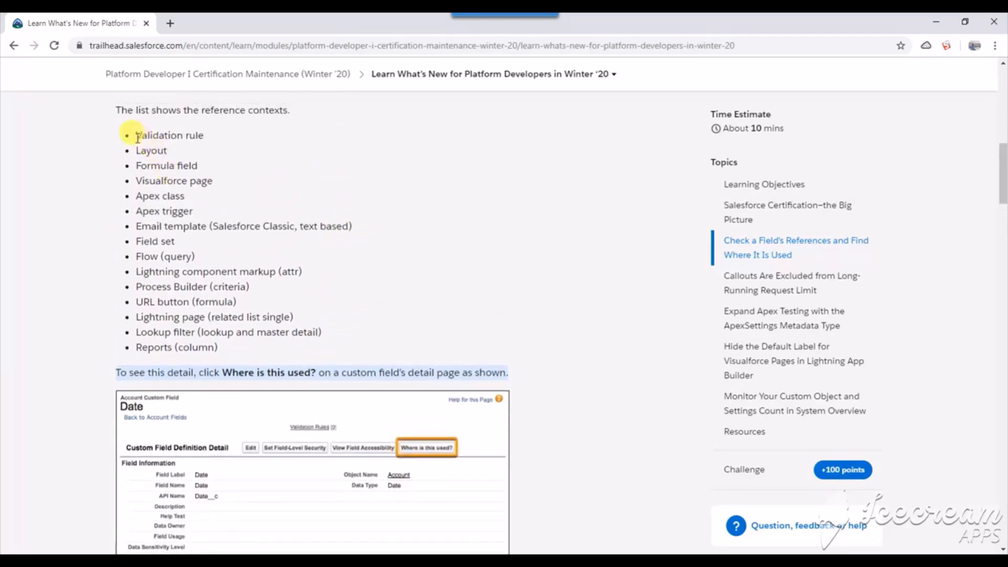
left_click_drag(137, 136, 260, 360)
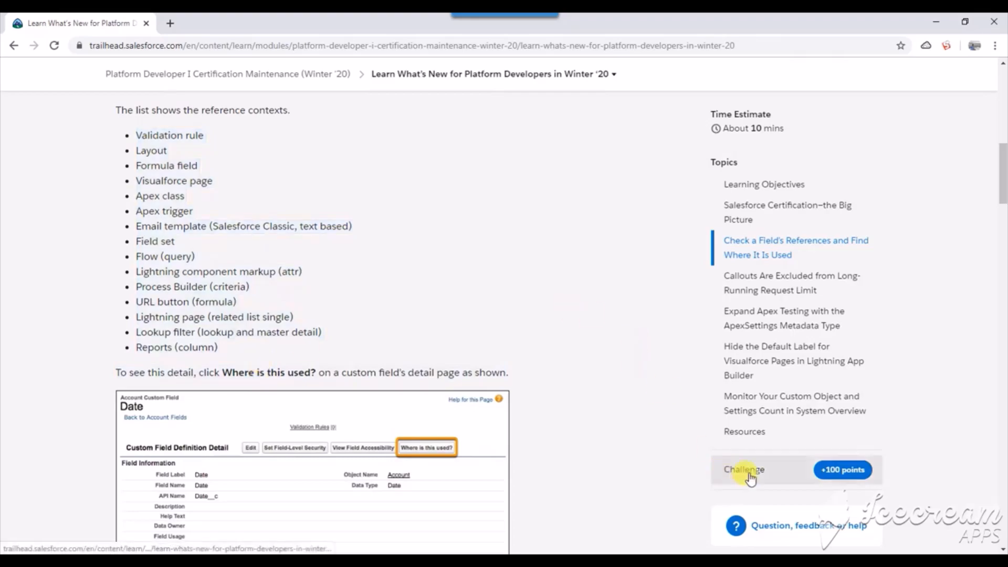
Step: Jump from the quiz to the custom object count in System Overview section and highlight the comparison passage
left_click(743, 470)
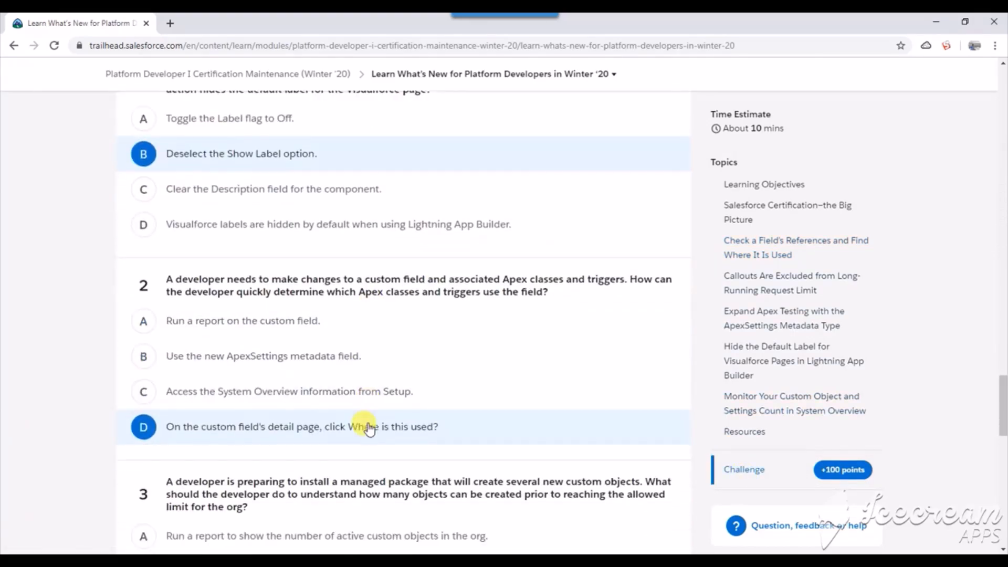
scroll("down", 3)
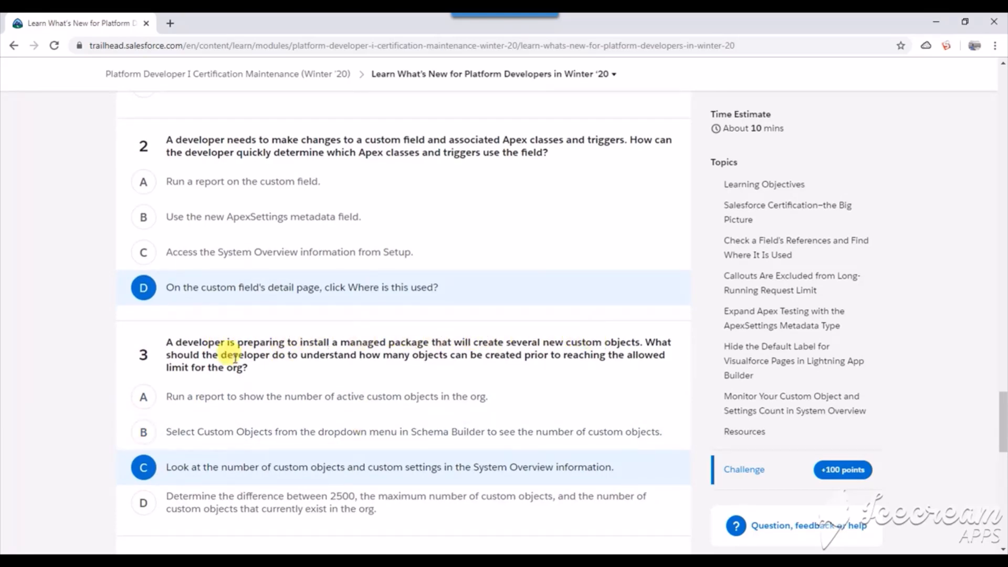
mouse_move(394, 357)
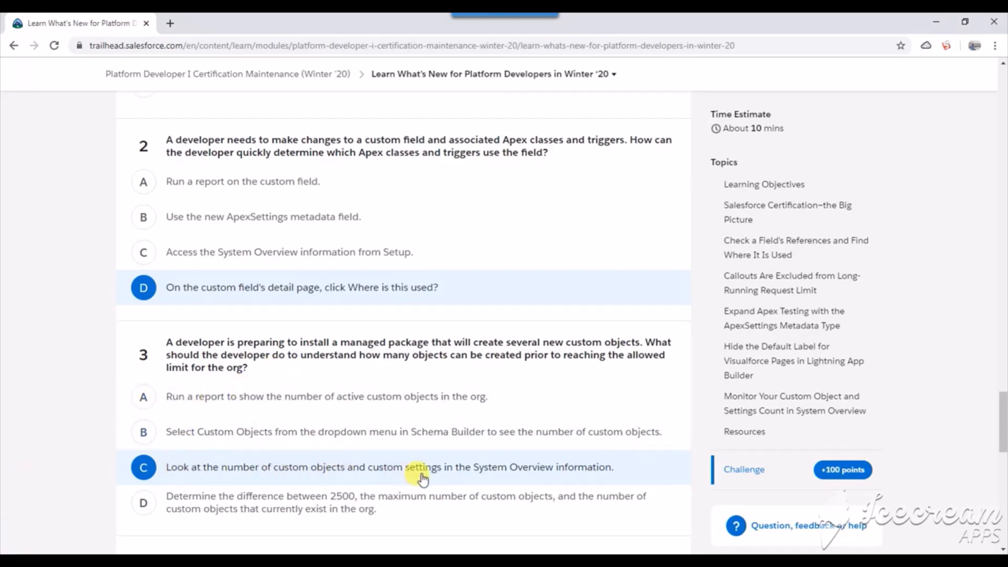
mouse_move(578, 474)
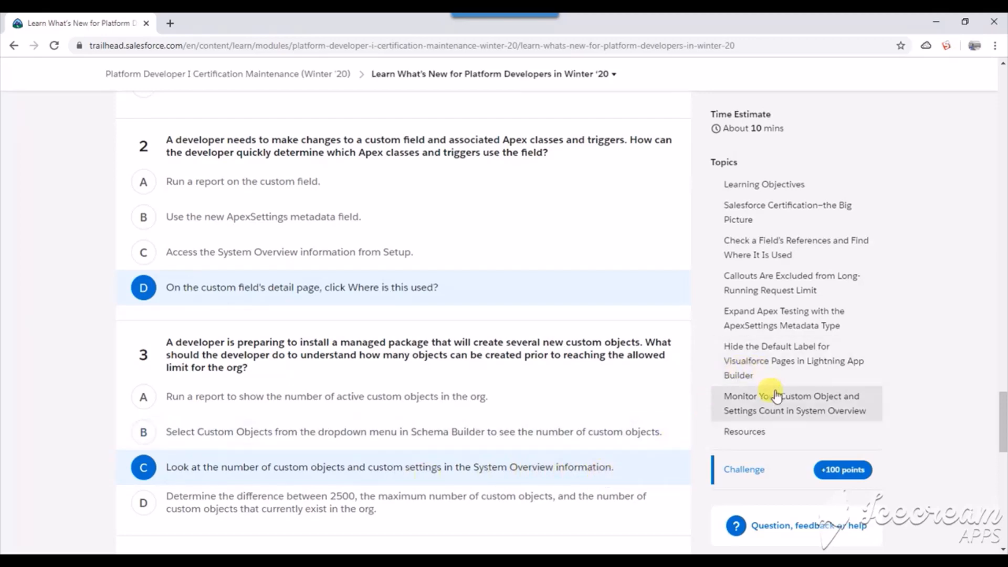
left_click(794, 403)
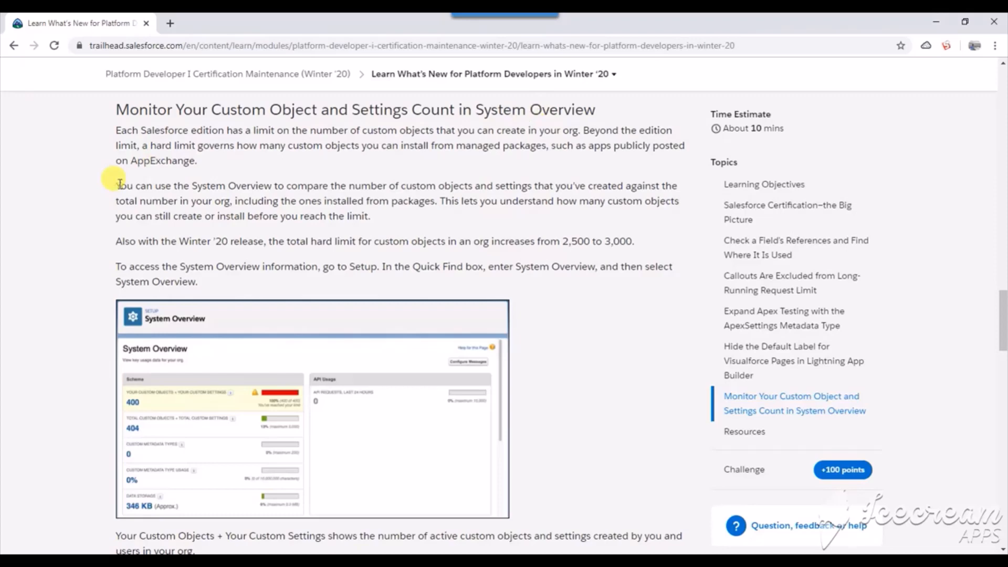
left_click_drag(117, 185, 225, 185)
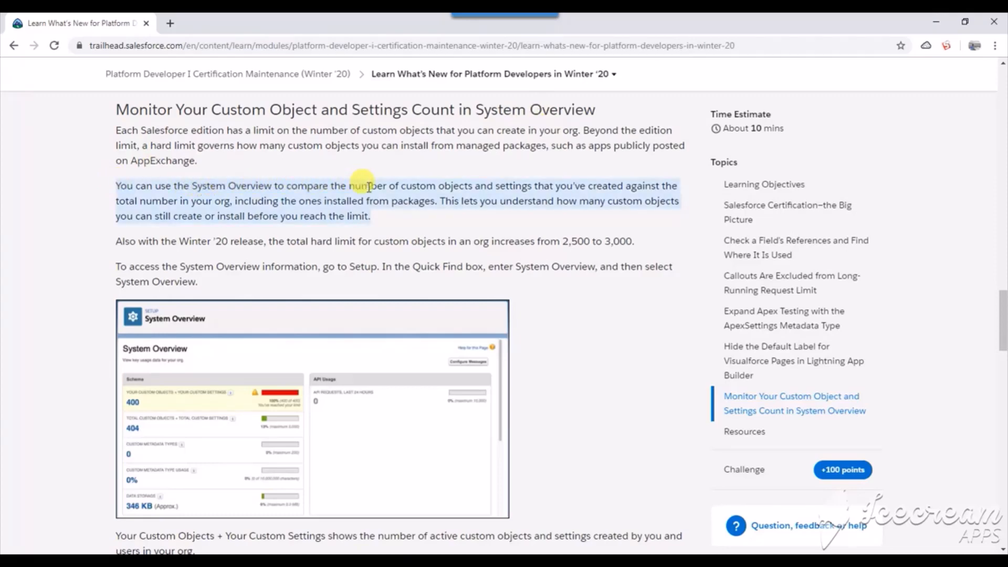
mouse_move(569, 187)
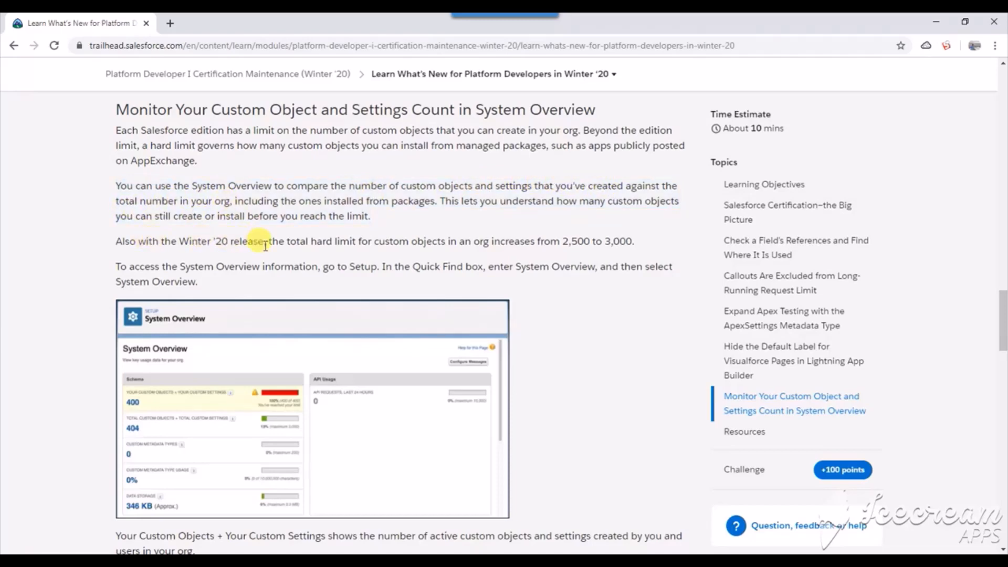
mouse_move(569, 242)
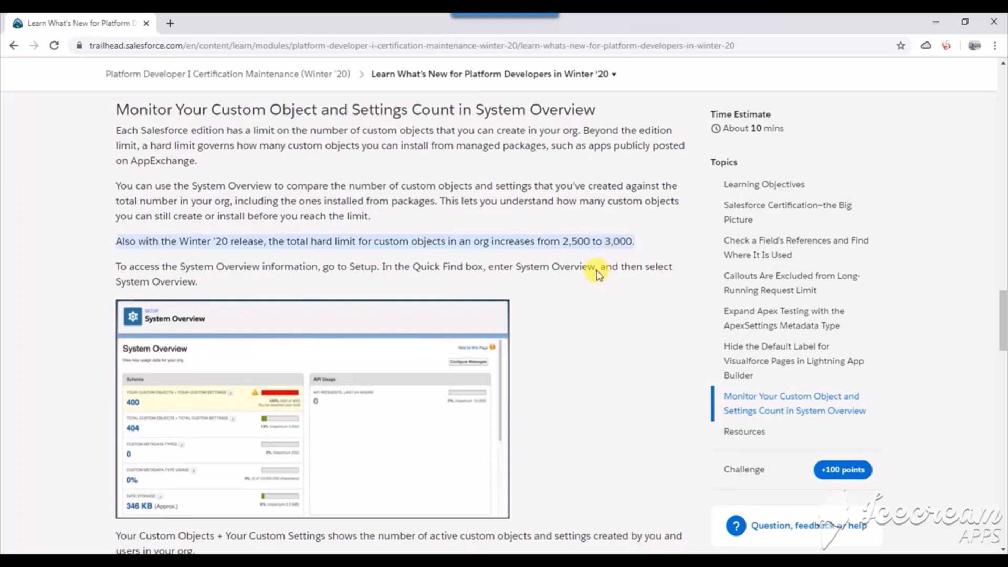
Step: Scroll the quiz and jump to the ApexSettings metadata type section on Apex testing
scroll("down", 3)
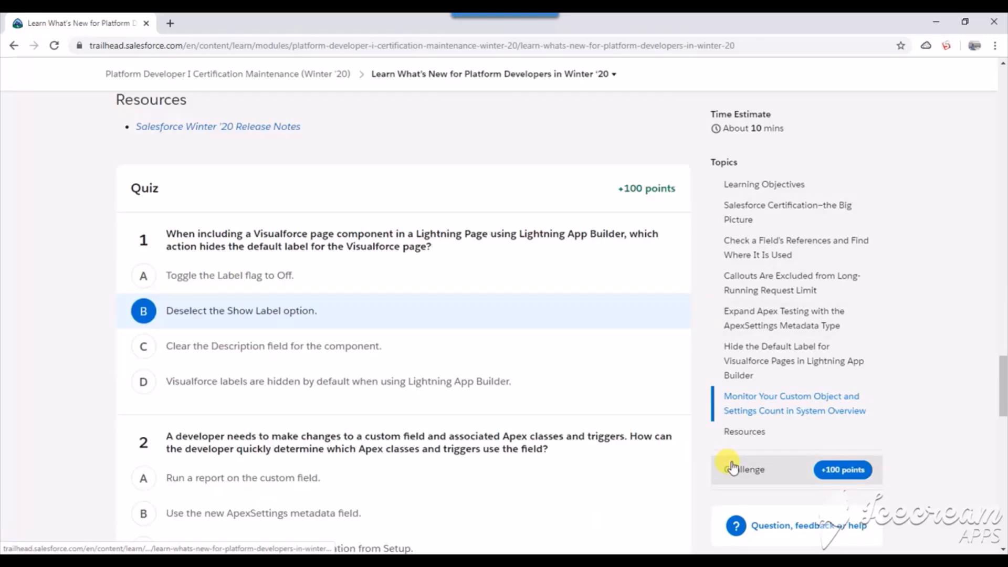
scroll("down", 3)
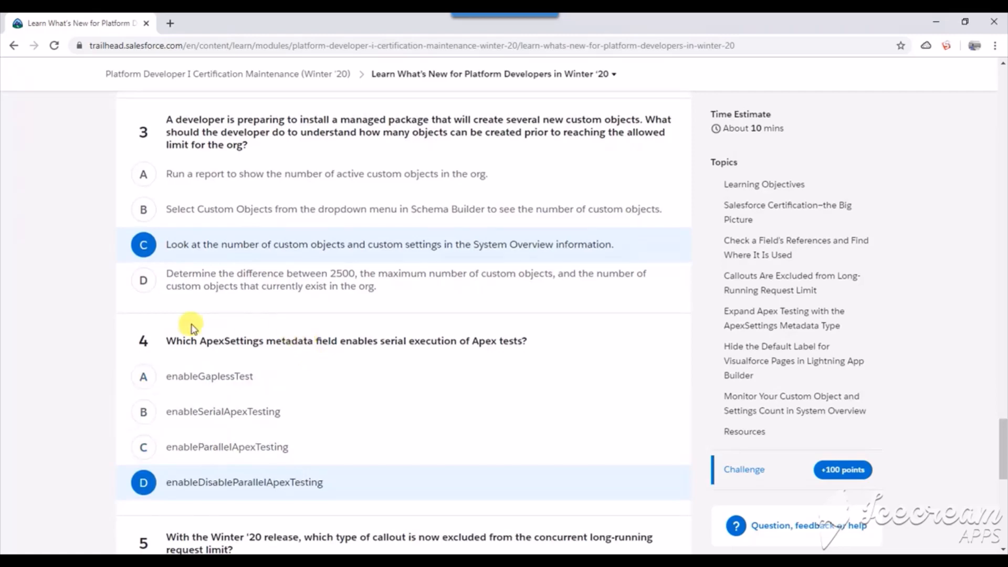
mouse_move(448, 337)
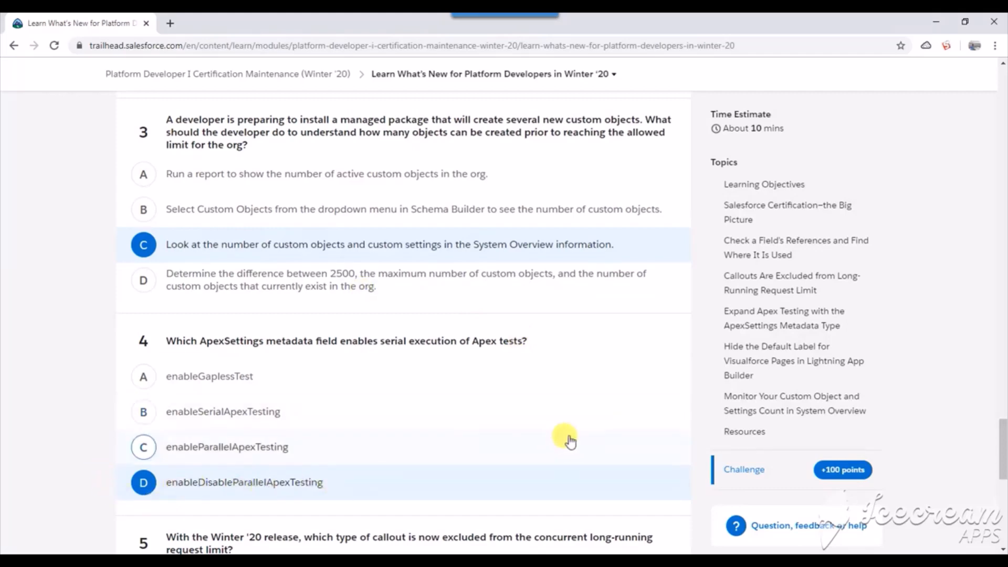
mouse_move(766, 283)
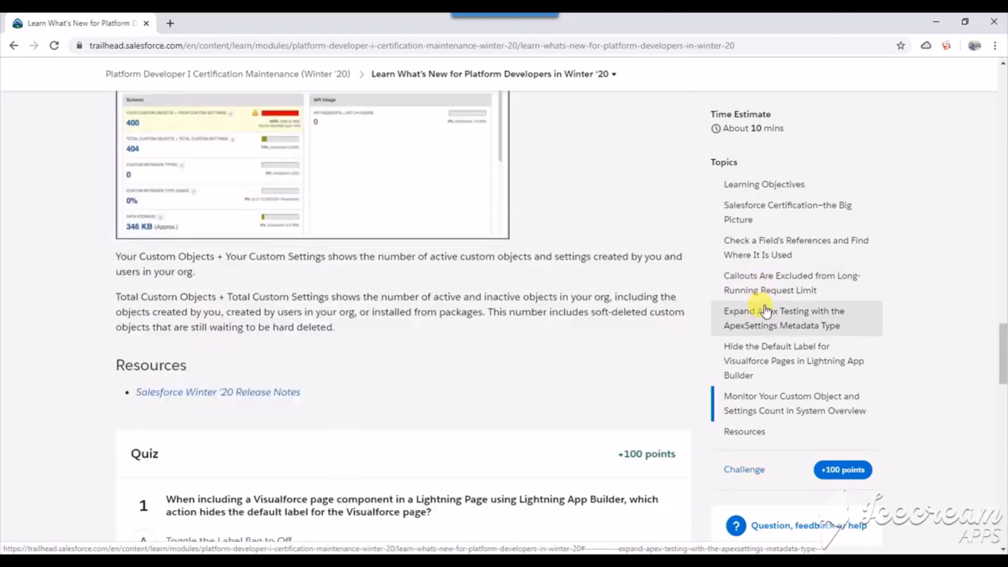
left_click(784, 317)
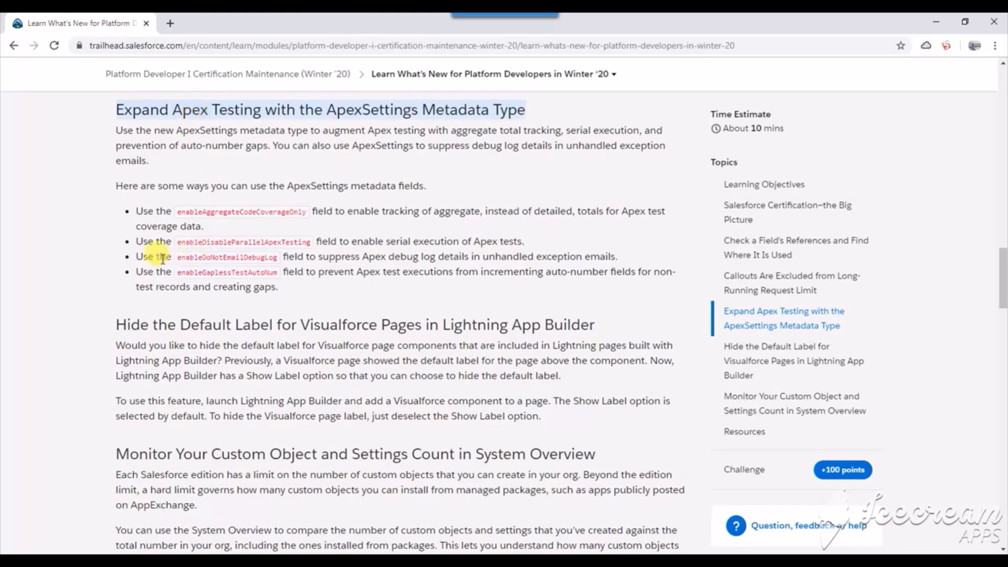
mouse_move(218, 251)
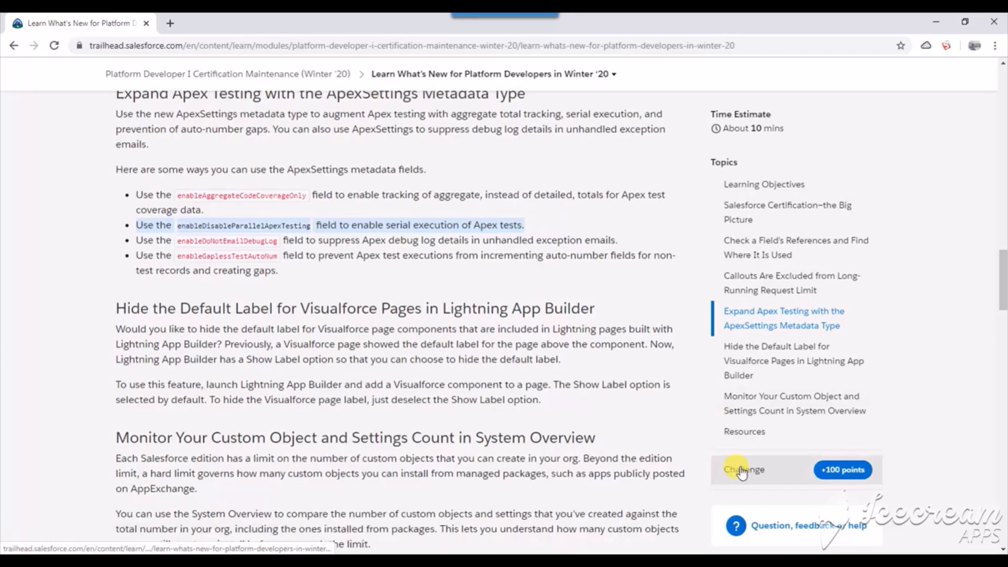
Step: Return to the quiz and highlight the HTTP callout processing-time sentence for question 5
left_click(744, 469)
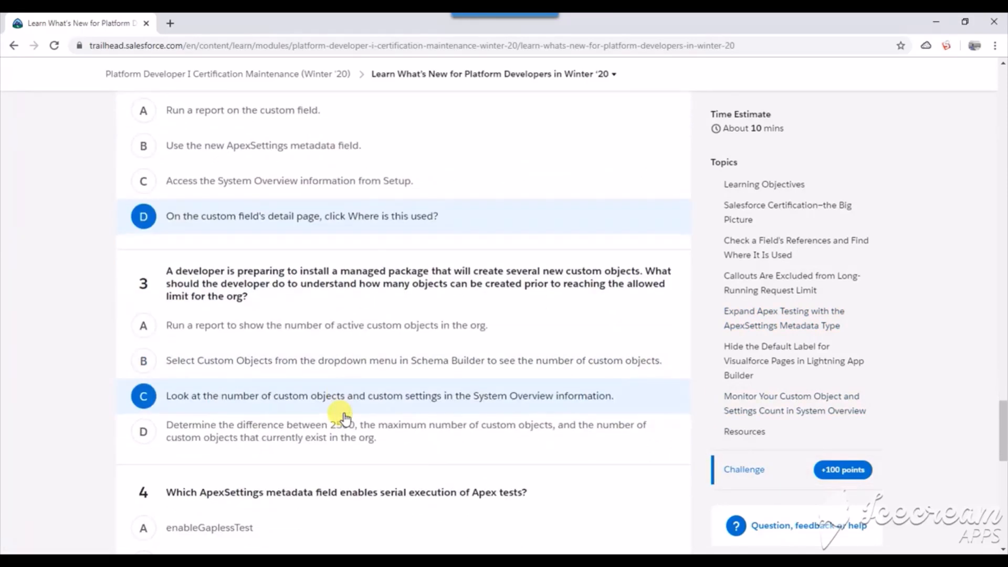
scroll("down", 3)
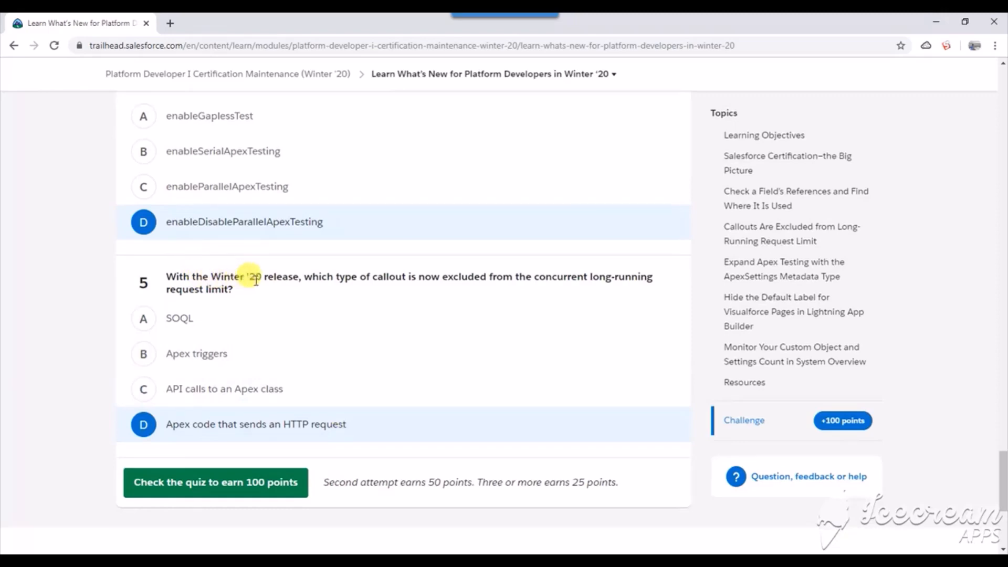
mouse_move(450, 273)
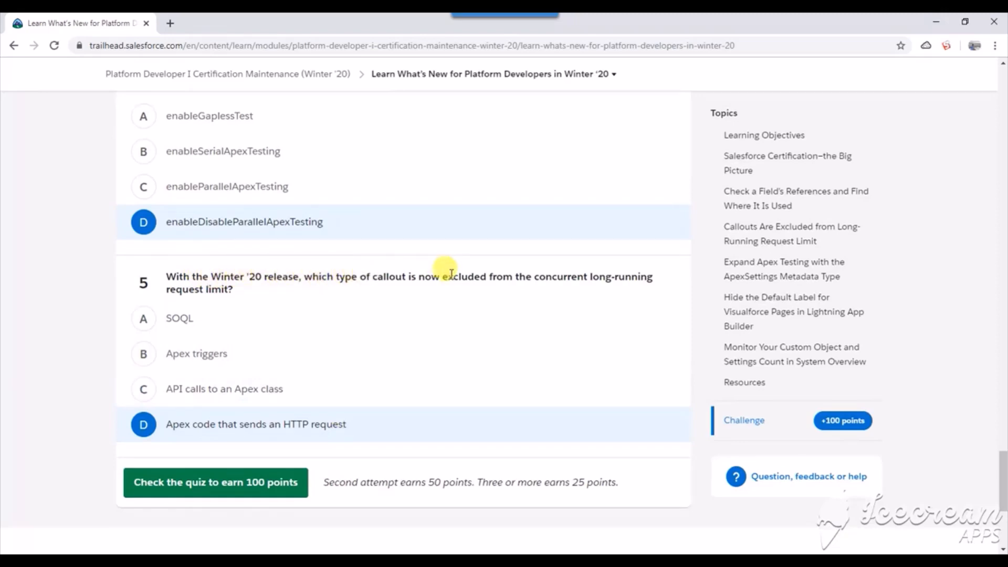
mouse_move(369, 256)
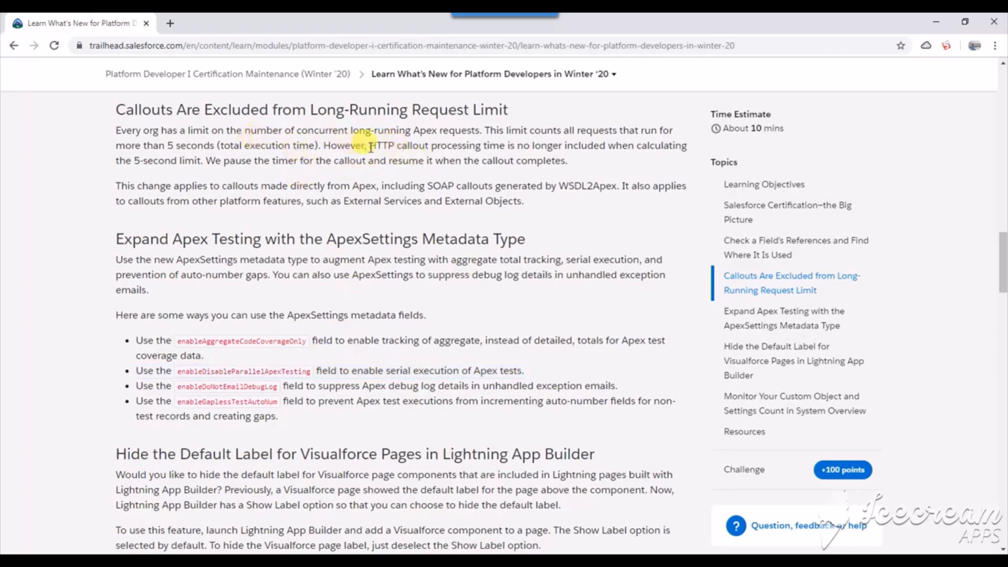
left_click_drag(370, 145, 521, 145)
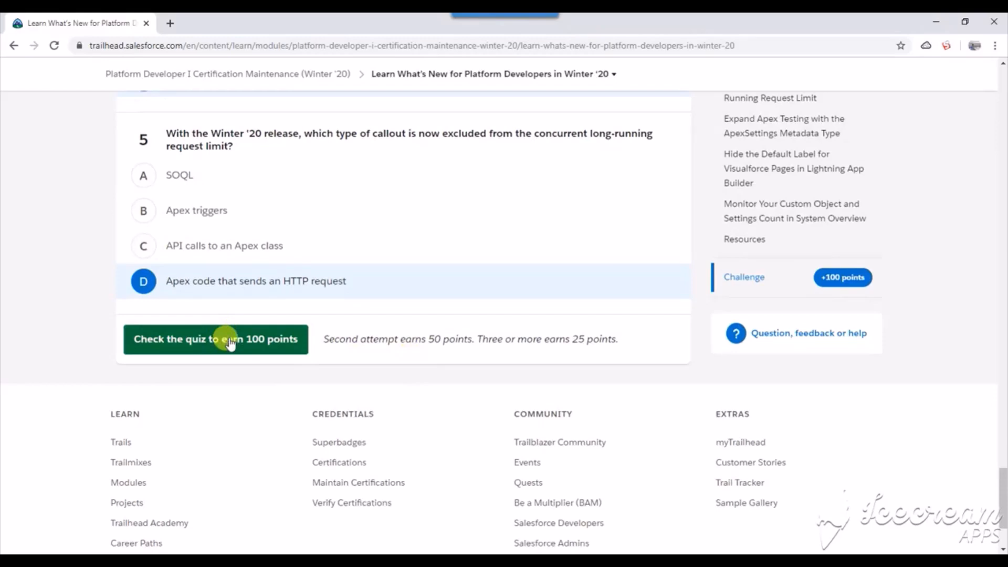
Step: Submit the five answers with 'Check the quiz to earn 100 points'
left_click(215, 339)
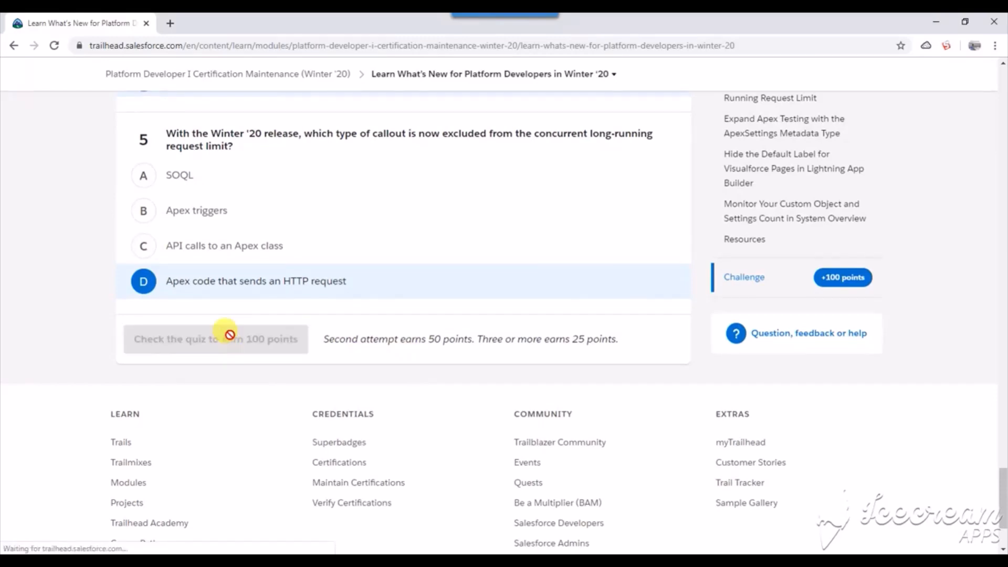
left_click(216, 339)
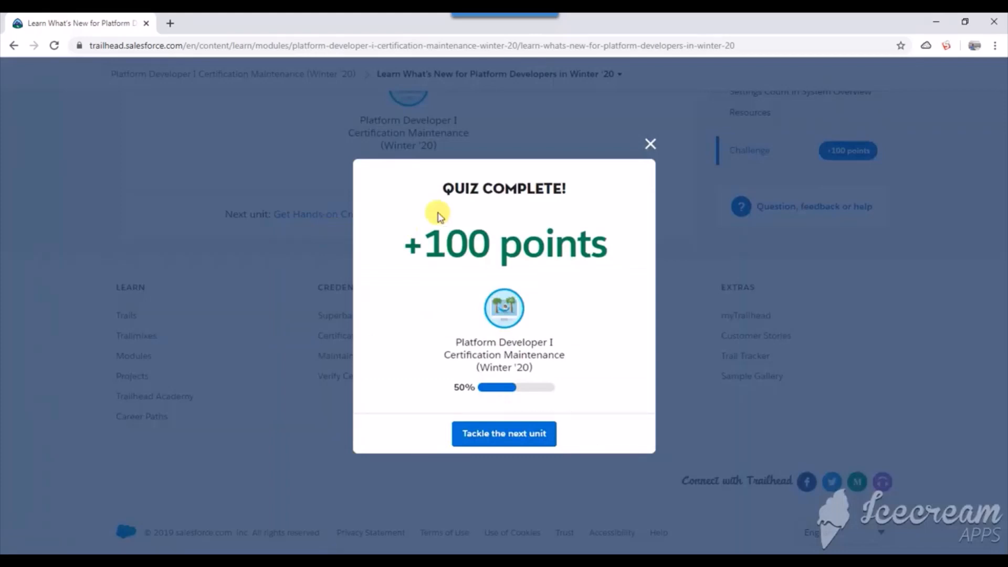